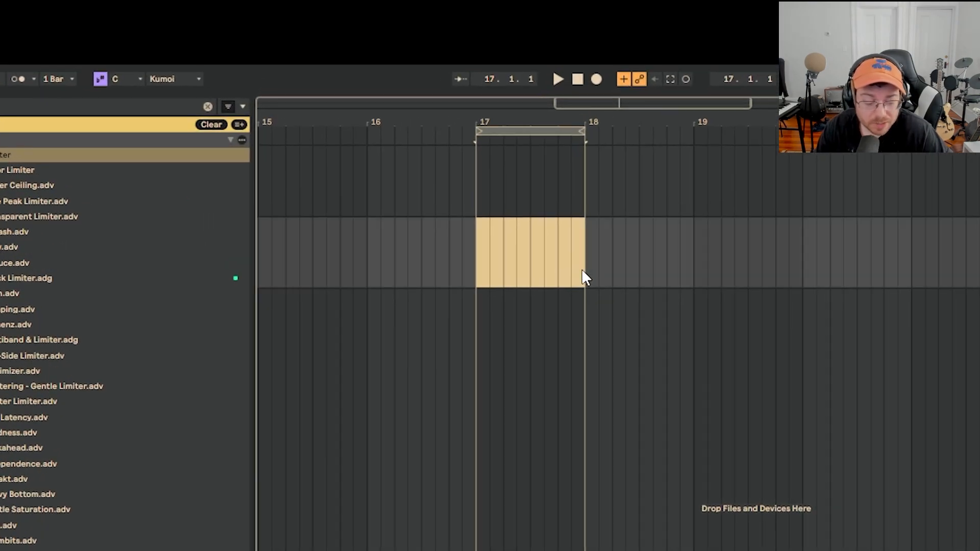
Insert an empty one-bar MIDI clip at bar 17 and bring up the scale list.
key(Ctrl+Shift+M)
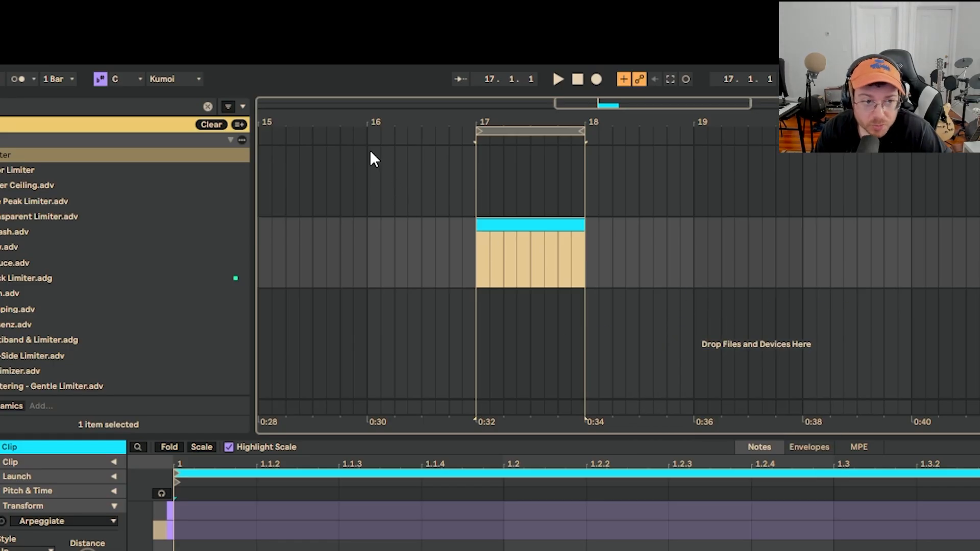
click(464, 102)
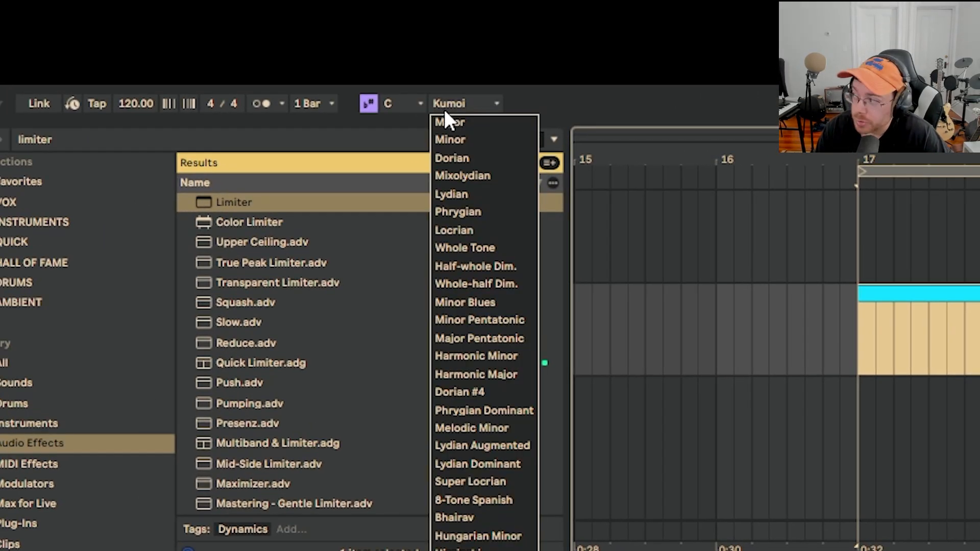
mouse_move(521, 270)
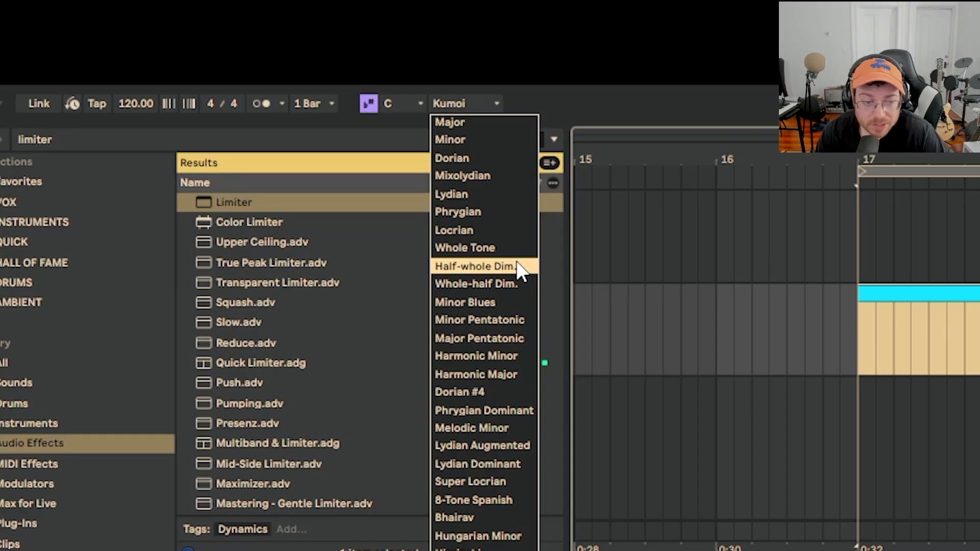
mouse_move(513, 279)
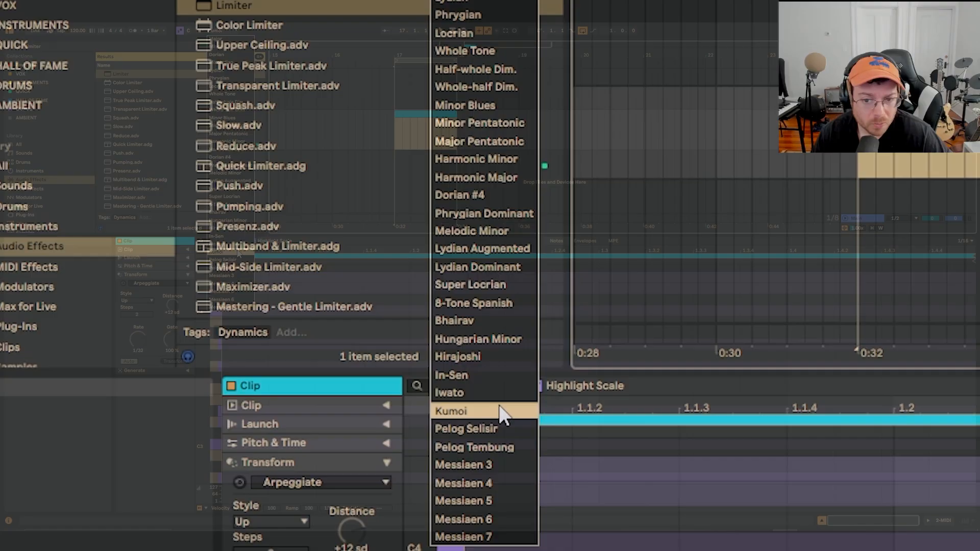
Keep C Kumoi as the clip's scale and select the bar-17 clip.
click(464, 411)
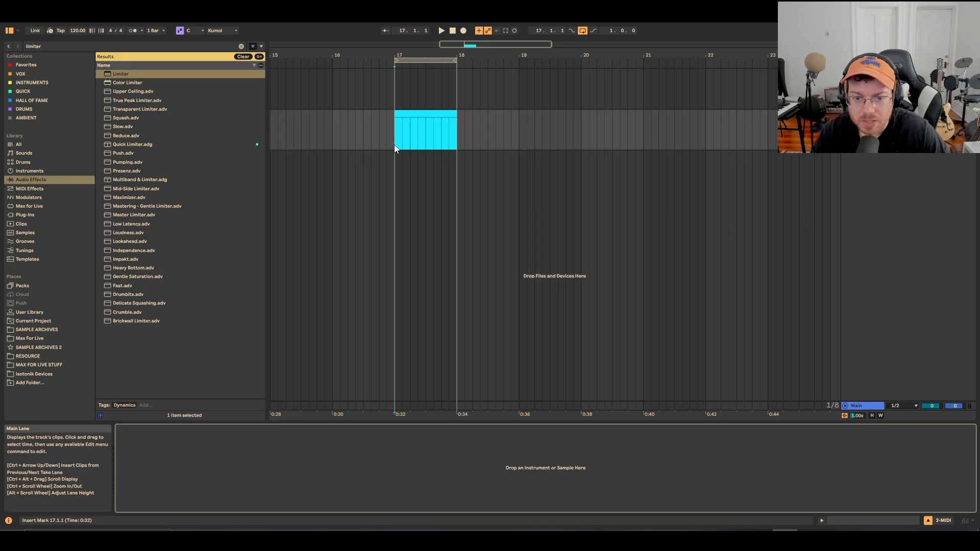
click(424, 114)
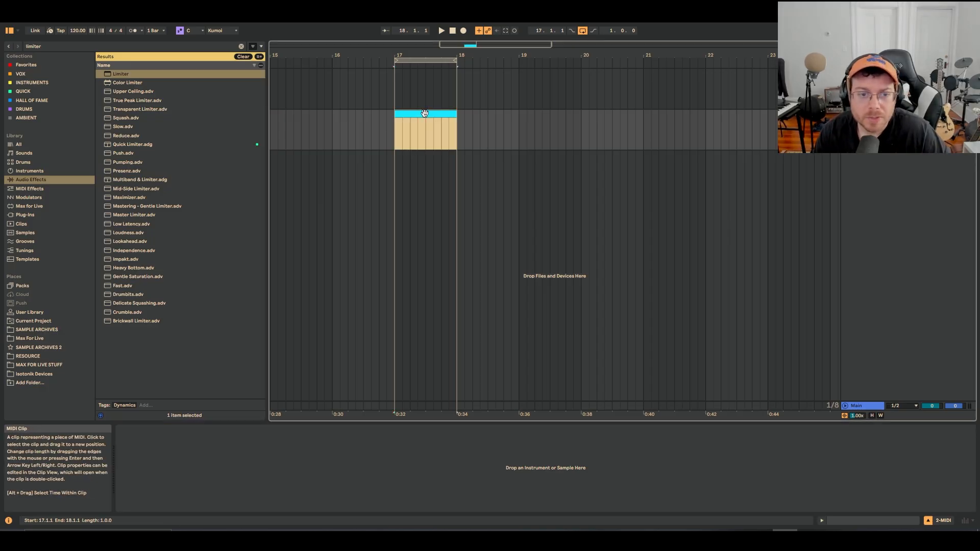
double_click(425, 131)
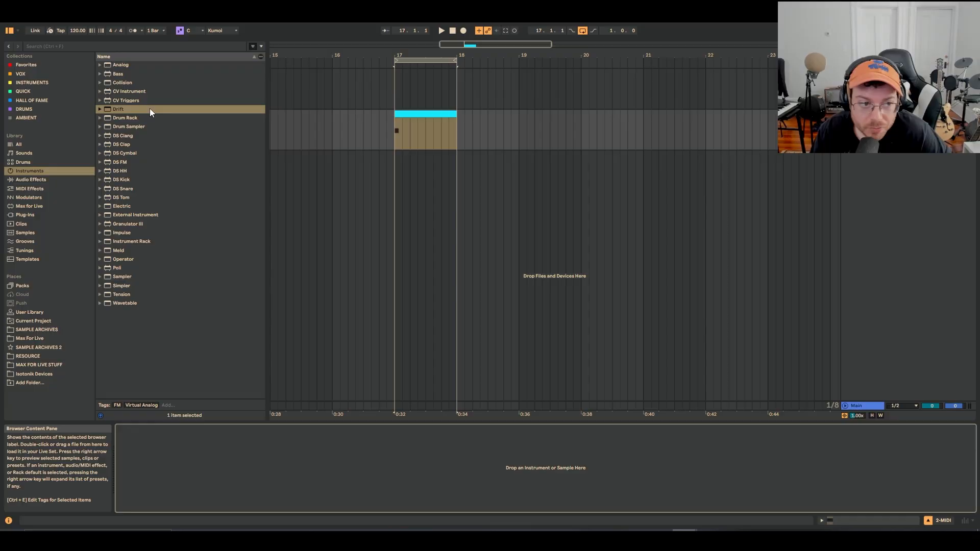
Load the Drift synth onto the MIDI track and show the MIDI Effects list.
double_click(118, 108)
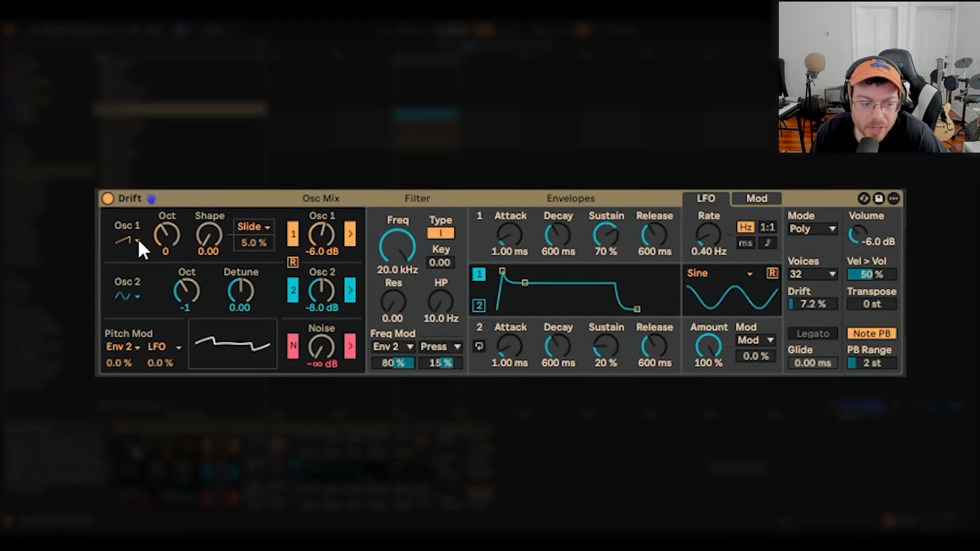
click(128, 239)
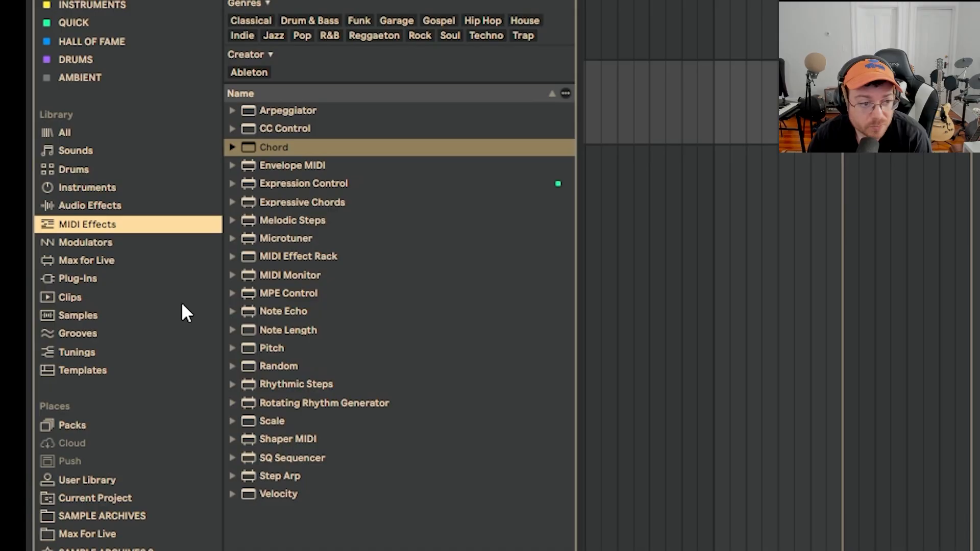
mouse_move(216, 351)
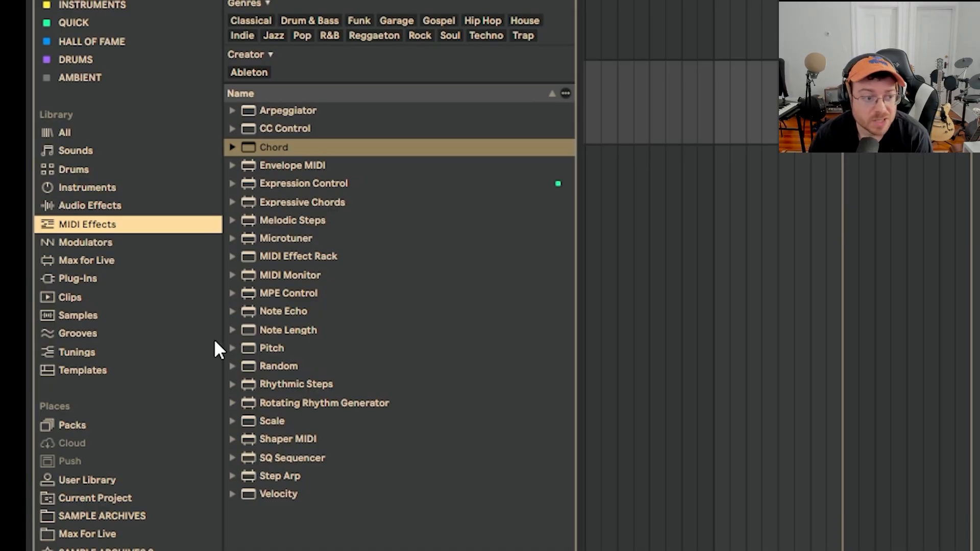
mouse_move(271, 391)
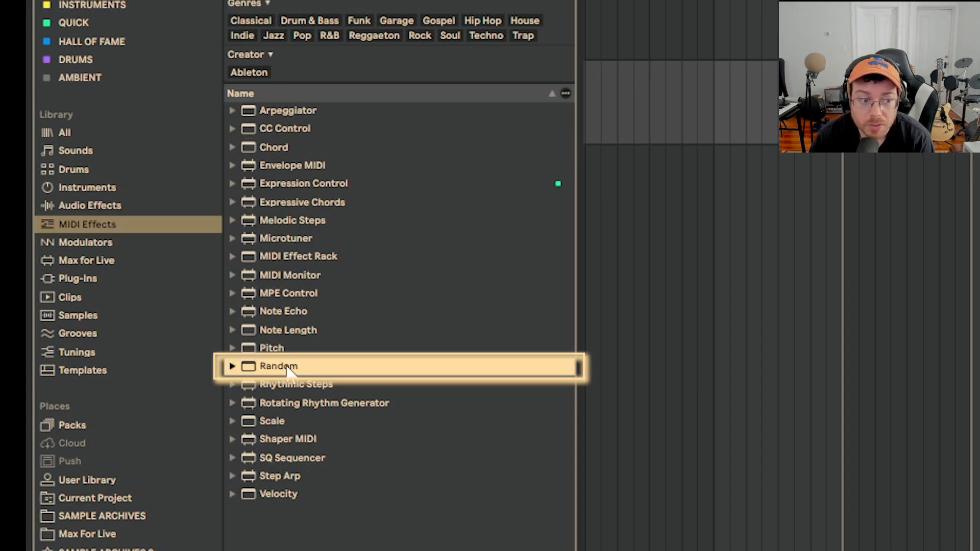
Add the Random MIDI effect, then a Note Echo after it.
double_click(282, 366)
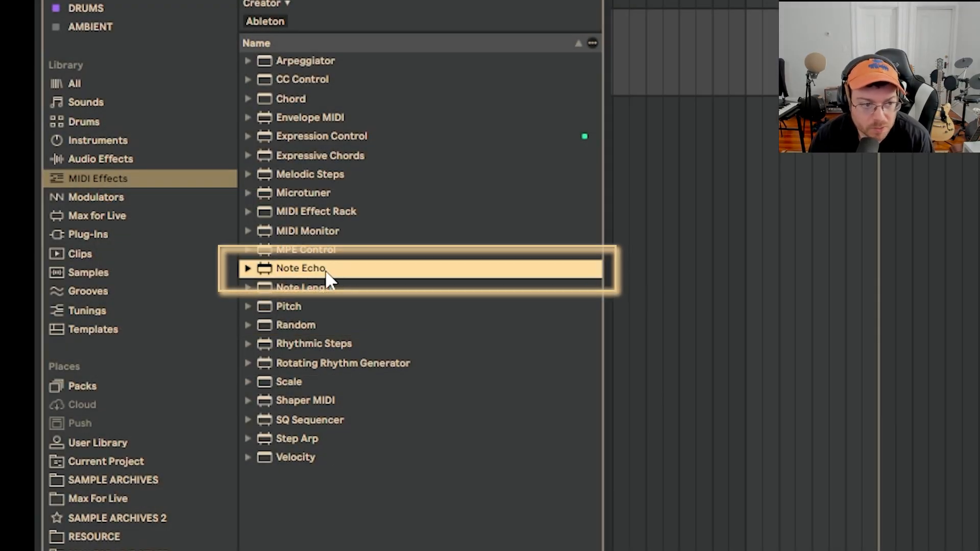
double_click(300, 268)
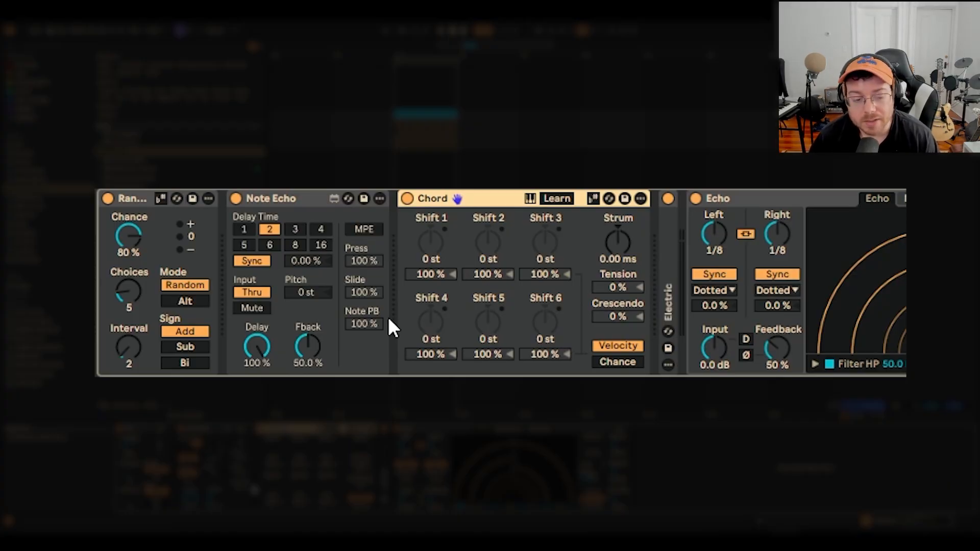
mouse_move(460, 276)
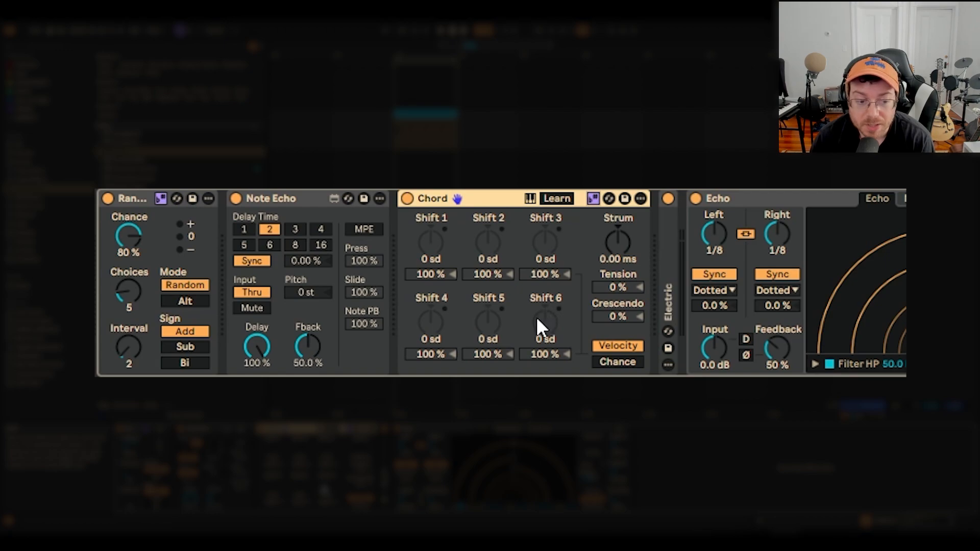
mouse_move(304, 213)
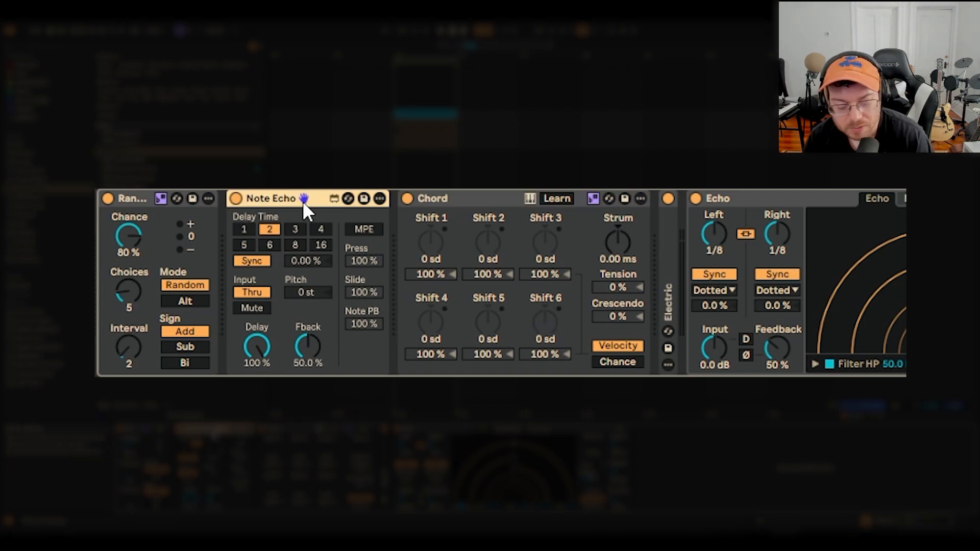
mouse_move(311, 218)
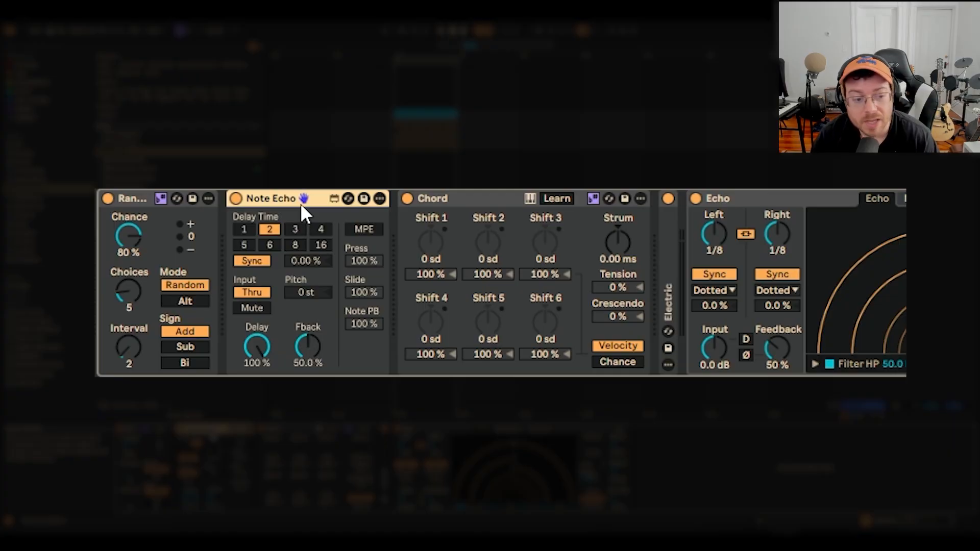
mouse_move(283, 209)
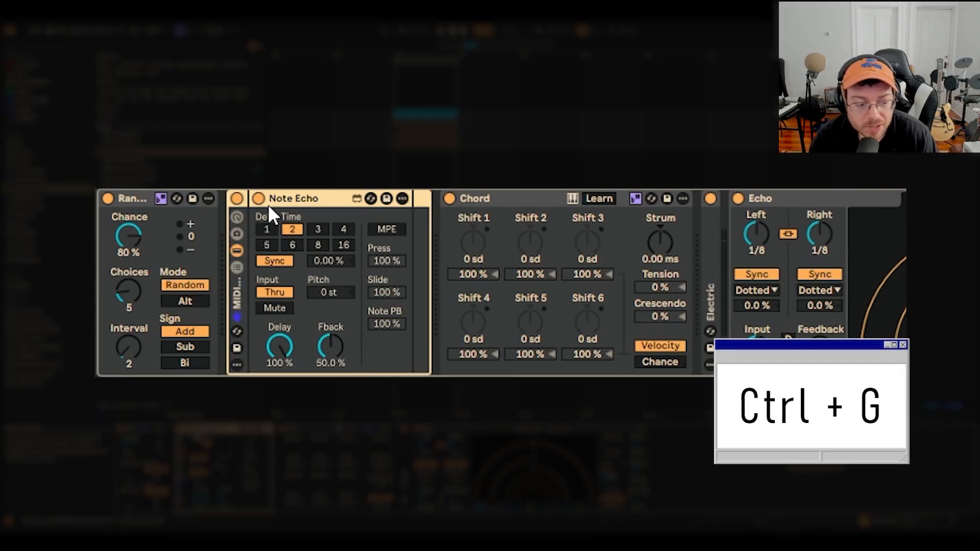
Group Note Echo into a rack, duplicate it into two chains, and edit each chain.
key(ctrl+g)
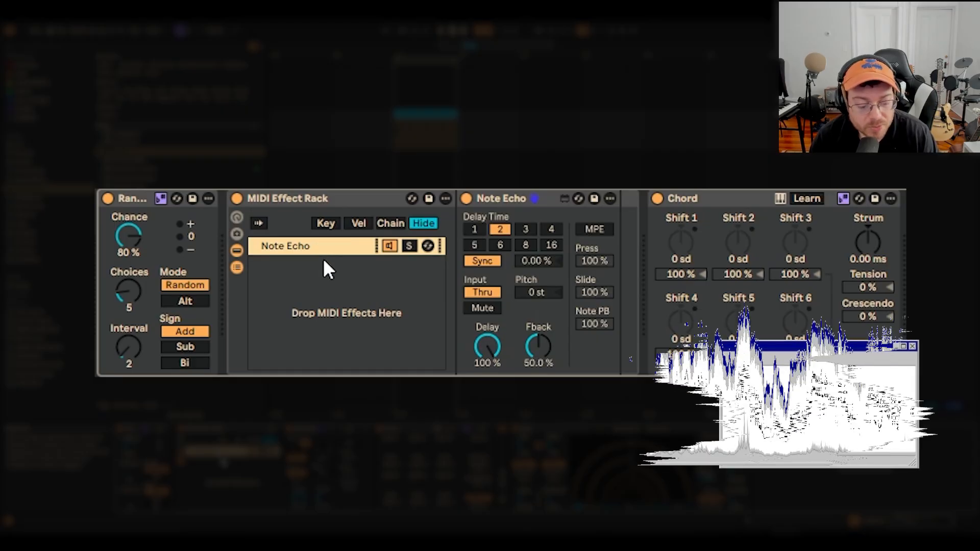
key(ctrl+d)
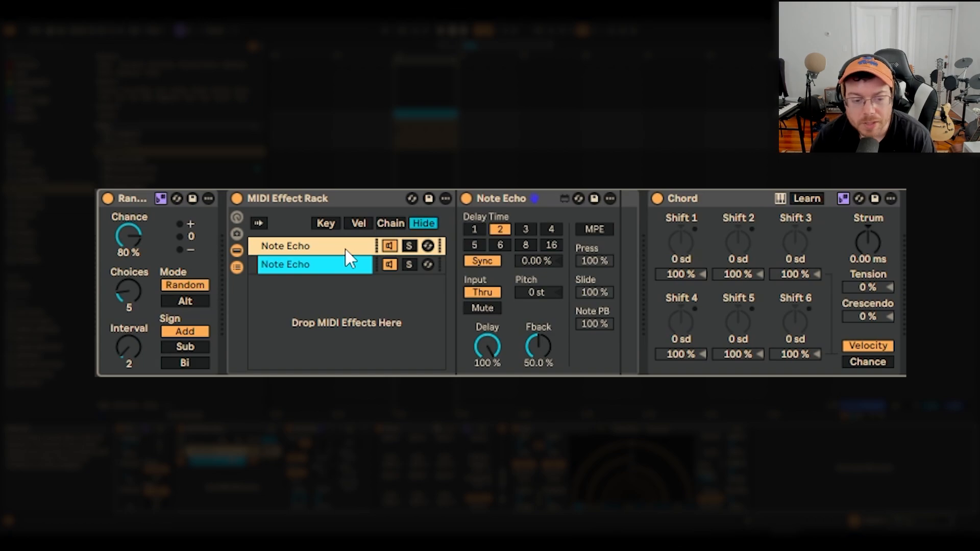
mouse_move(650, 206)
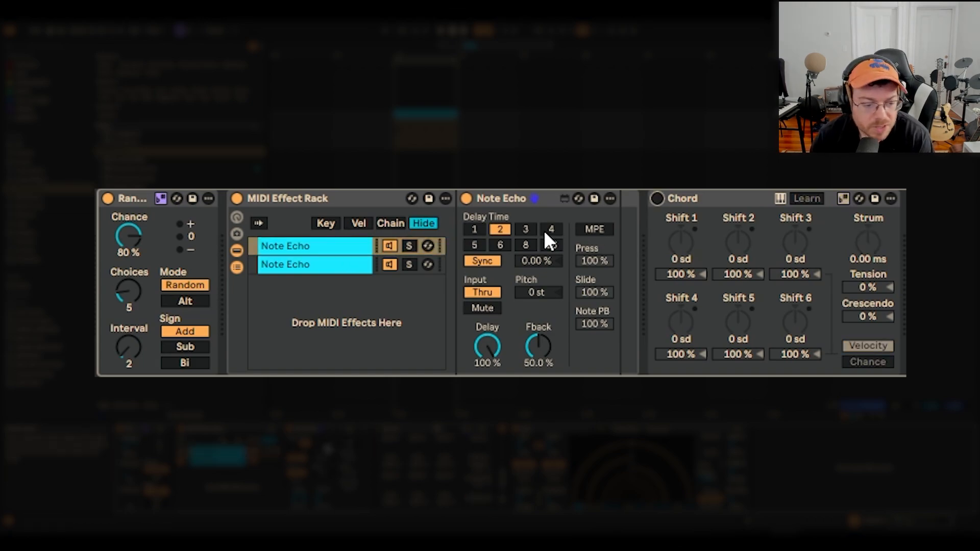
click(526, 229)
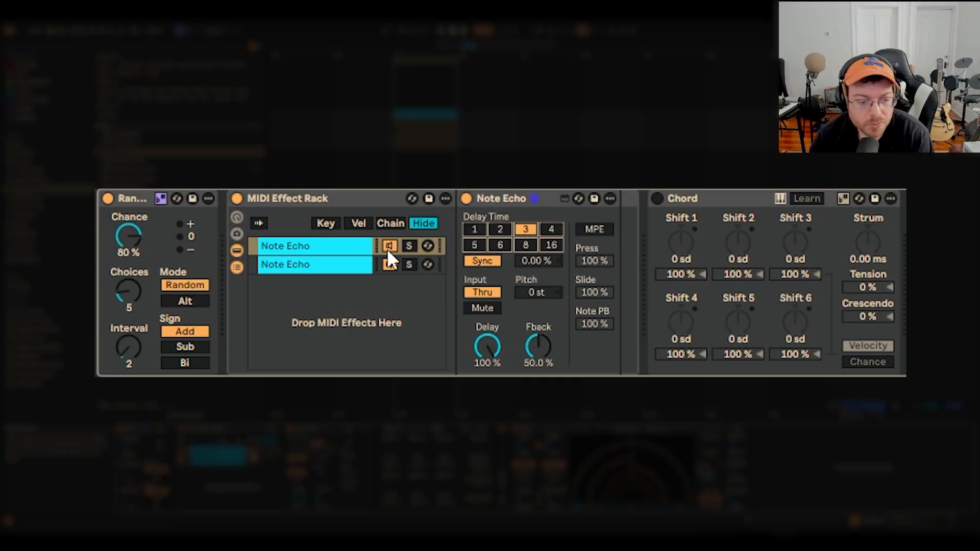
click(551, 229)
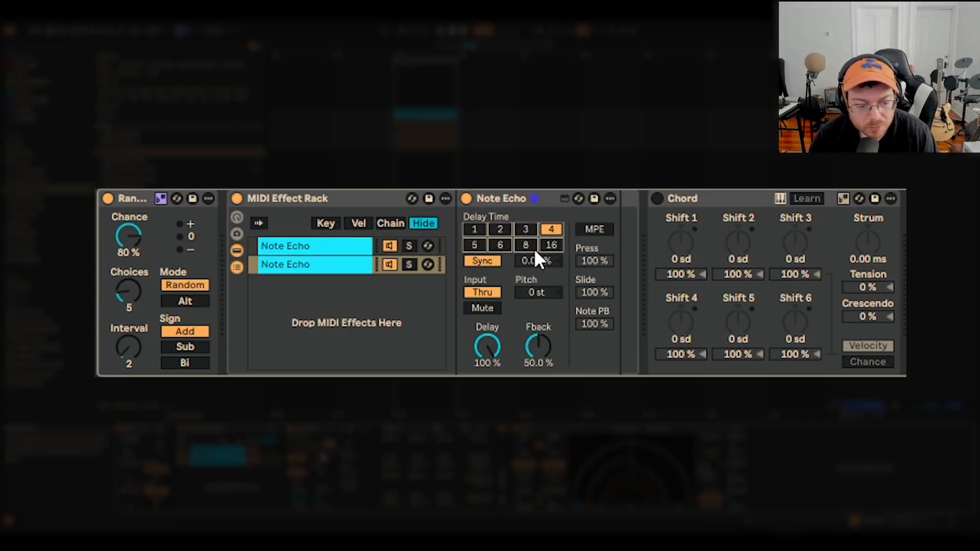
click(526, 228)
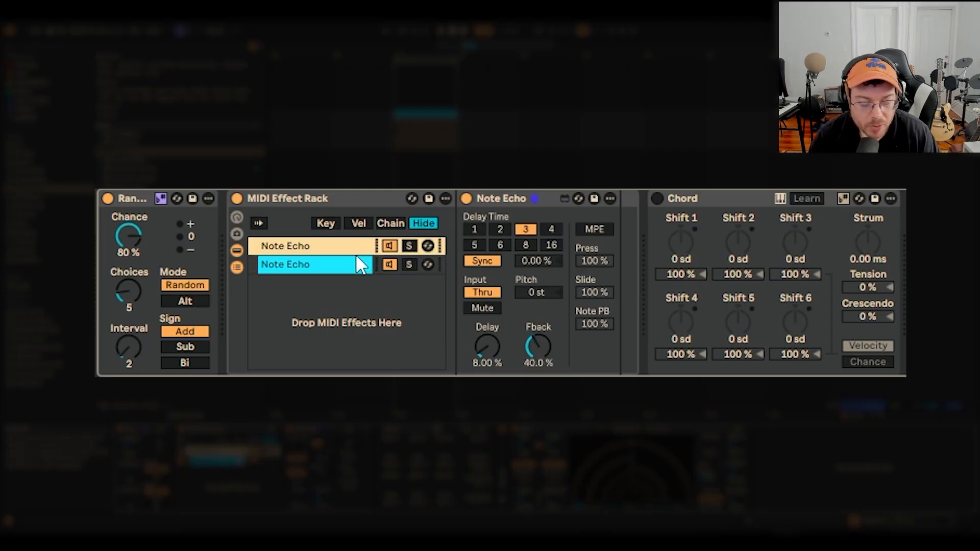
mouse_move(302, 229)
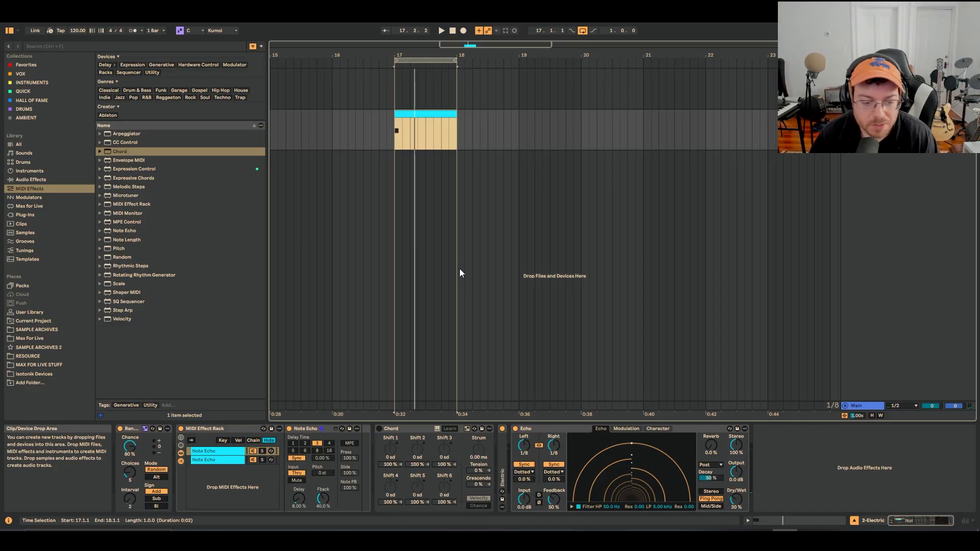
mouse_move(396, 389)
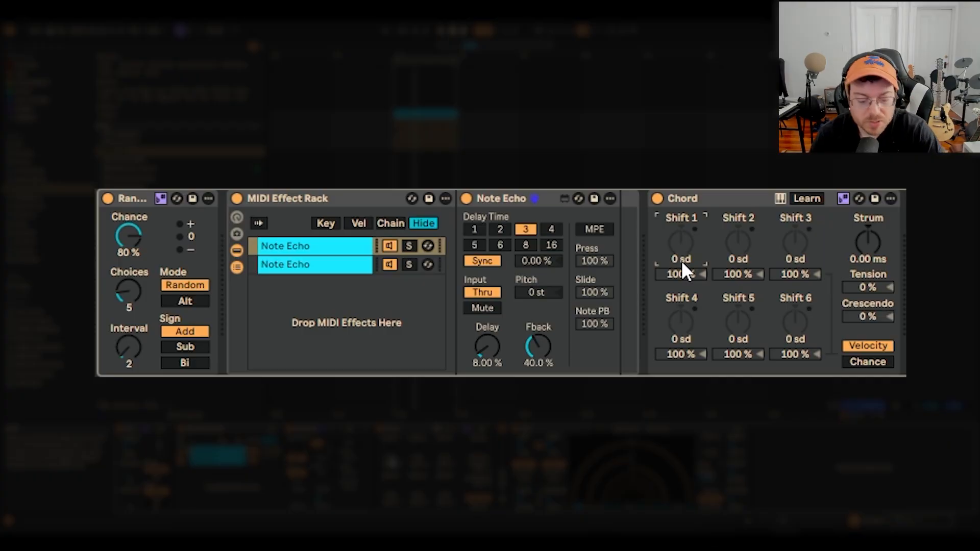
Set Chord voice shifts to -7, +4, -14 and -5 scale degrees.
drag(680, 244, 680, 225)
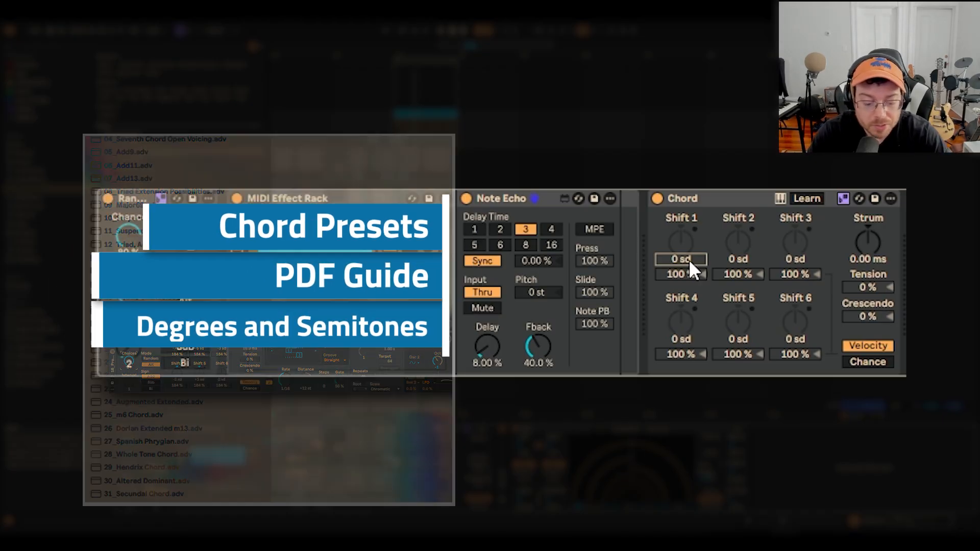
drag(679, 240, 680, 269)
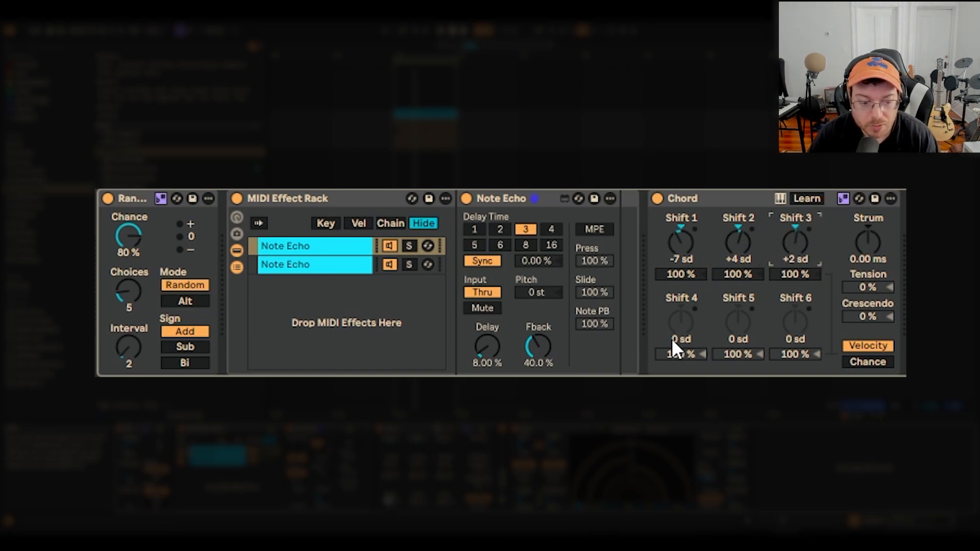
drag(680, 322, 680, 340)
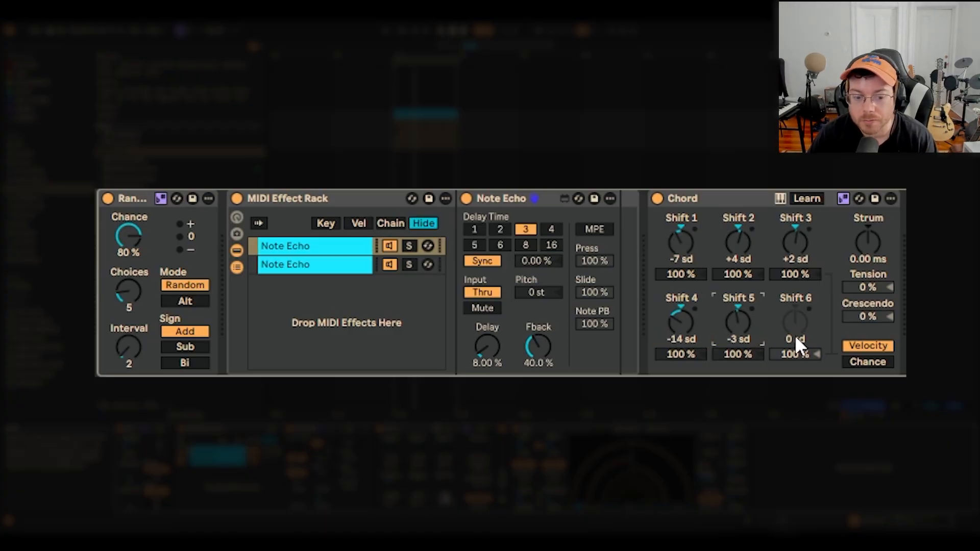
click(795, 338)
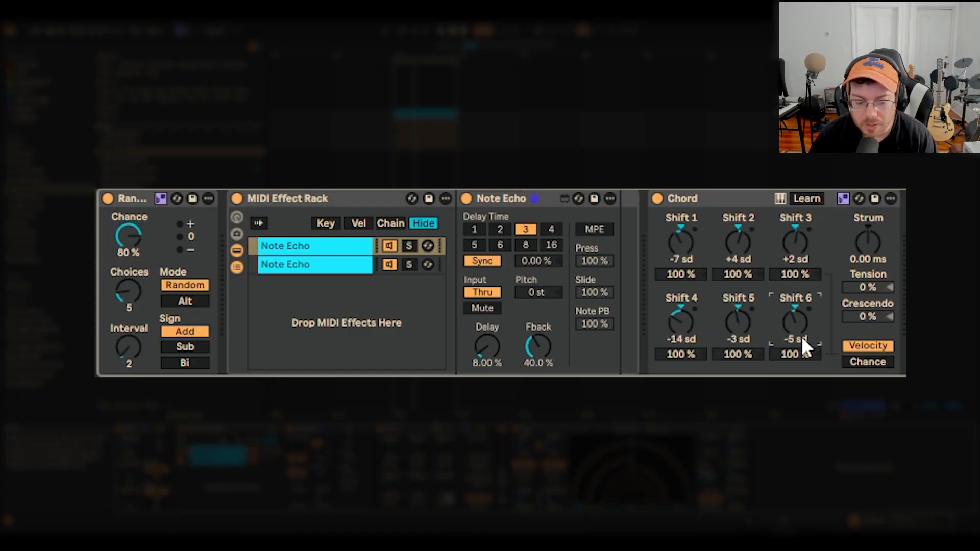
mouse_move(757, 301)
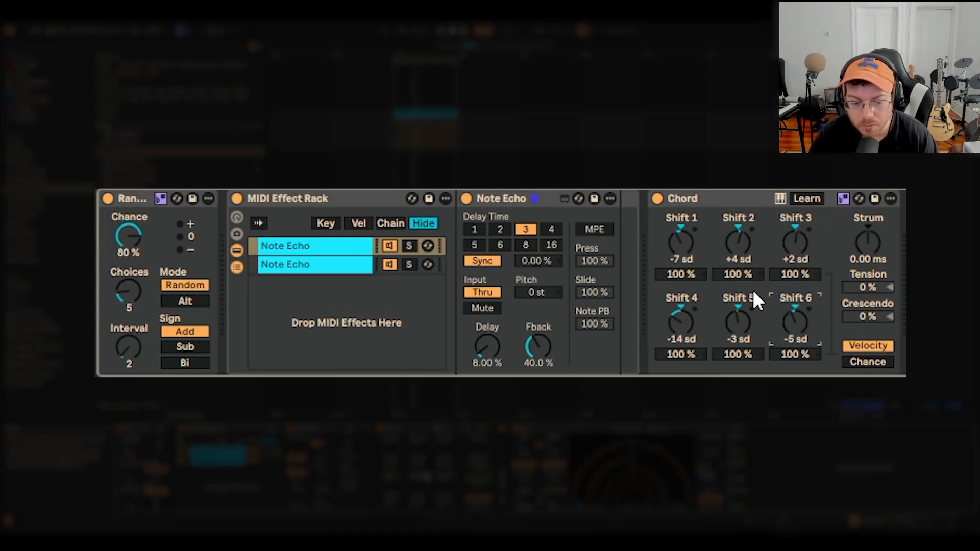
mouse_move(736, 305)
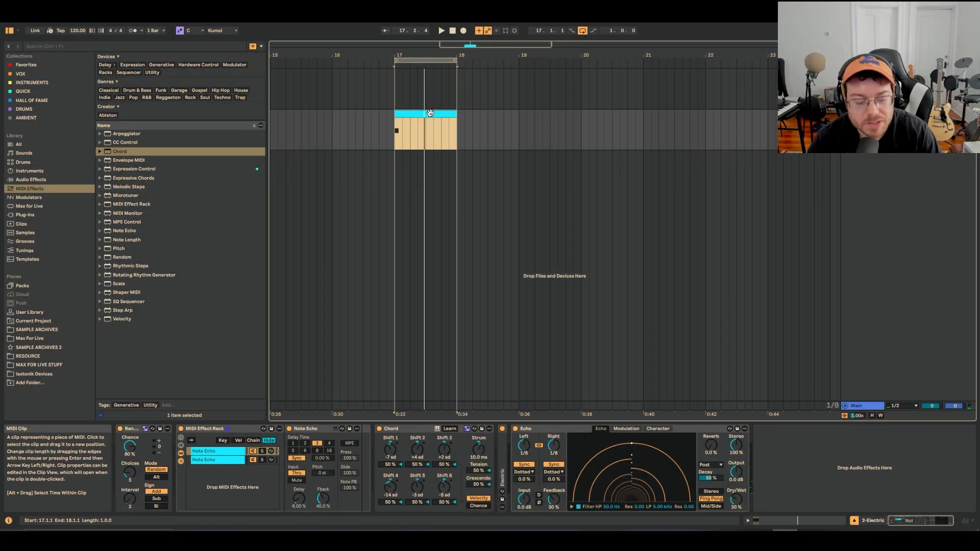
Open the bar-17 clip in the MIDI Note Editor to view its C1 note.
double_click(429, 131)
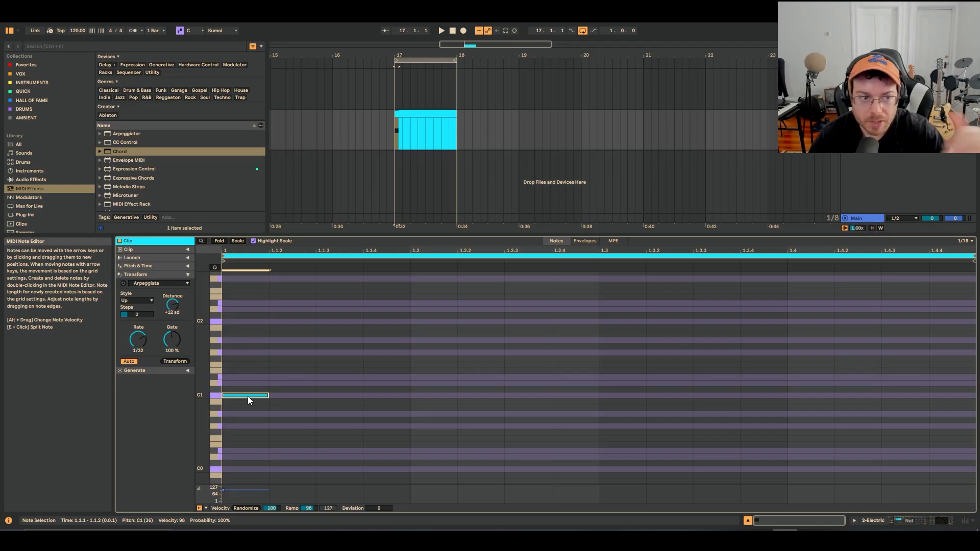
drag(246, 395, 254, 328)
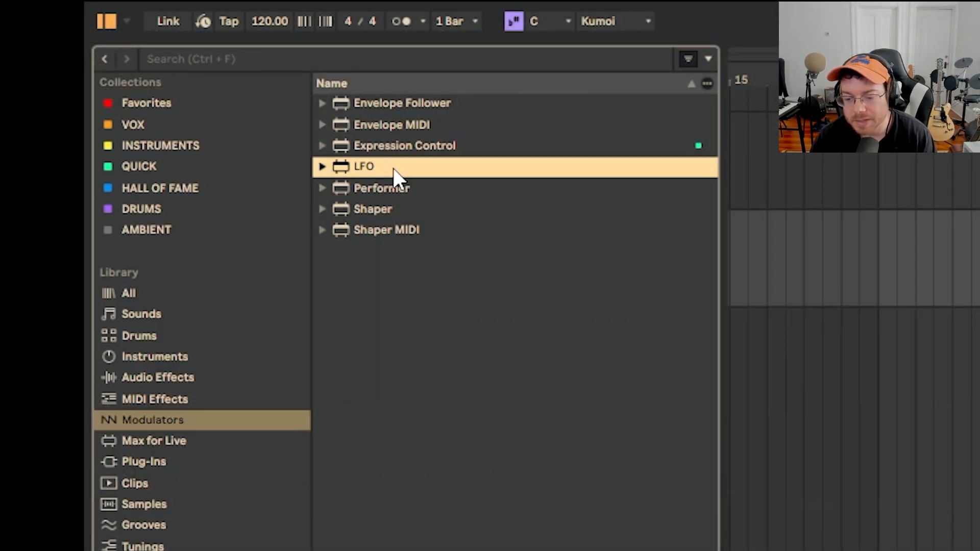
mouse_move(391, 174)
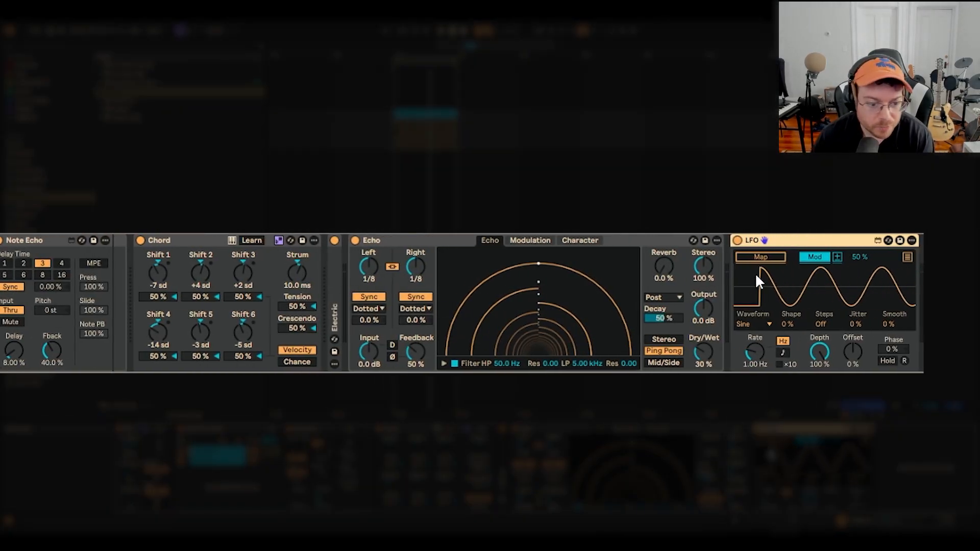
mouse_move(800, 307)
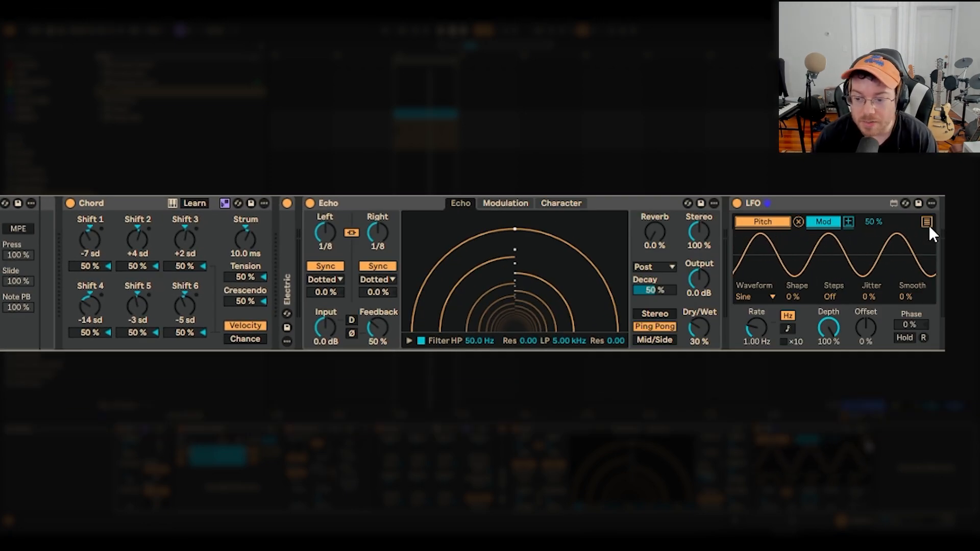
Expand the LFO's mapping targets and set its waveform to Random.
click(924, 223)
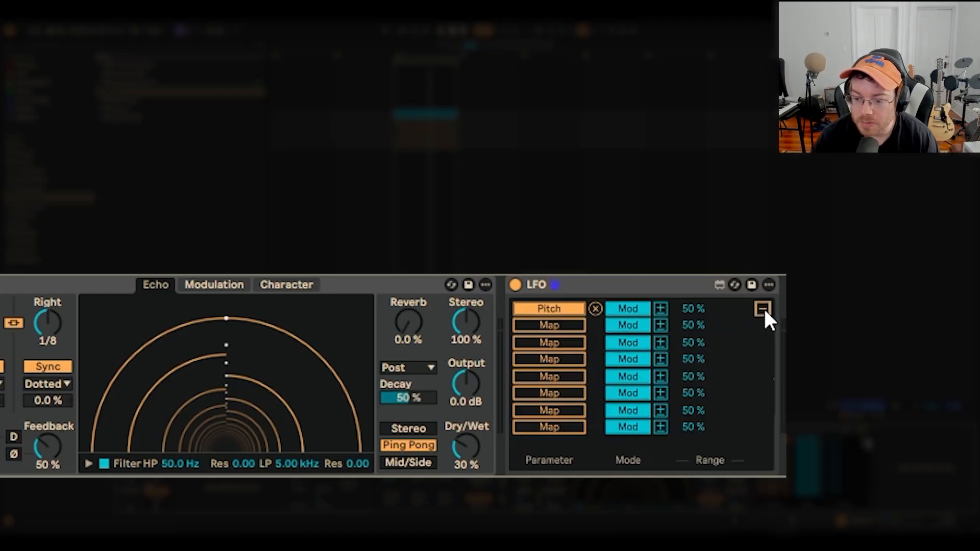
mouse_move(639, 322)
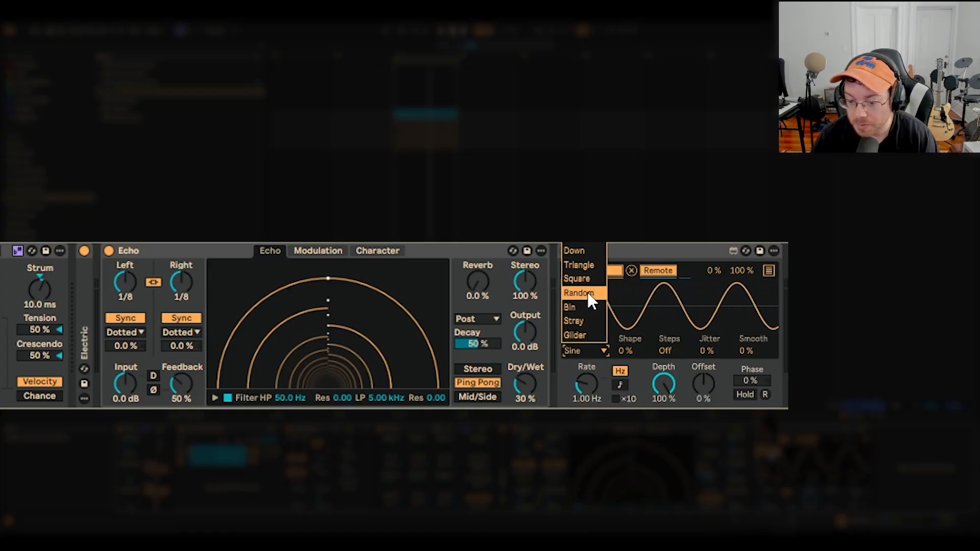
click(577, 293)
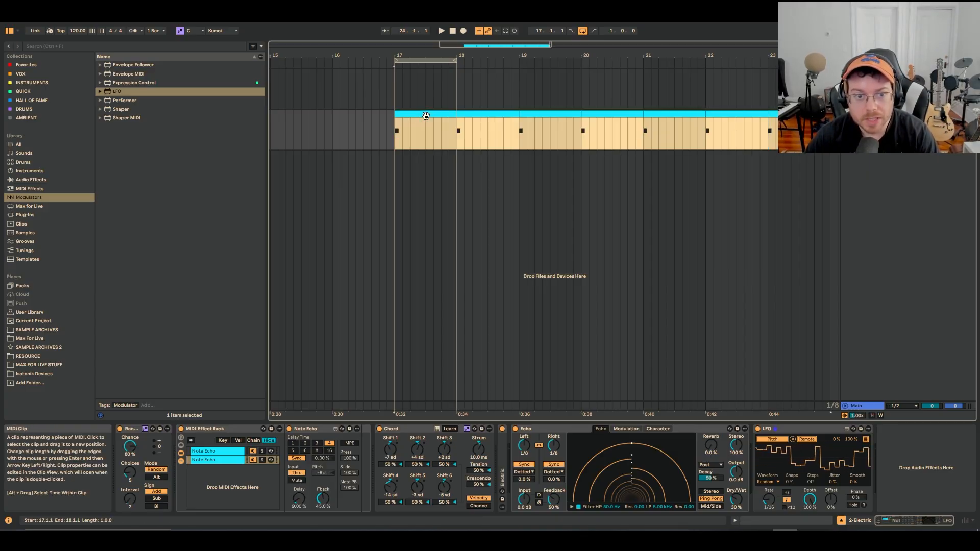
Extend the bar-17 MIDI clip's loop across several bars, using Ctrl+B.
key(Ctrl+B)
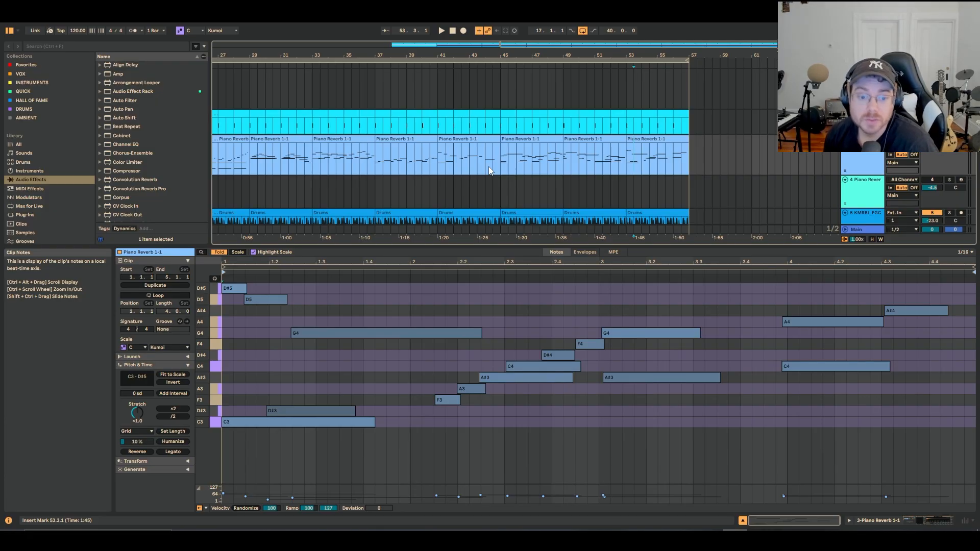
mouse_move(471, 174)
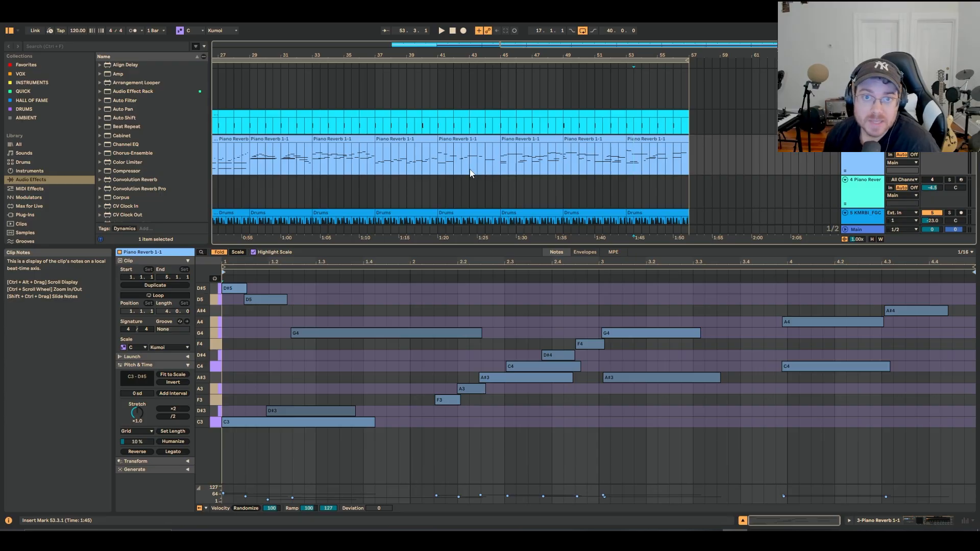